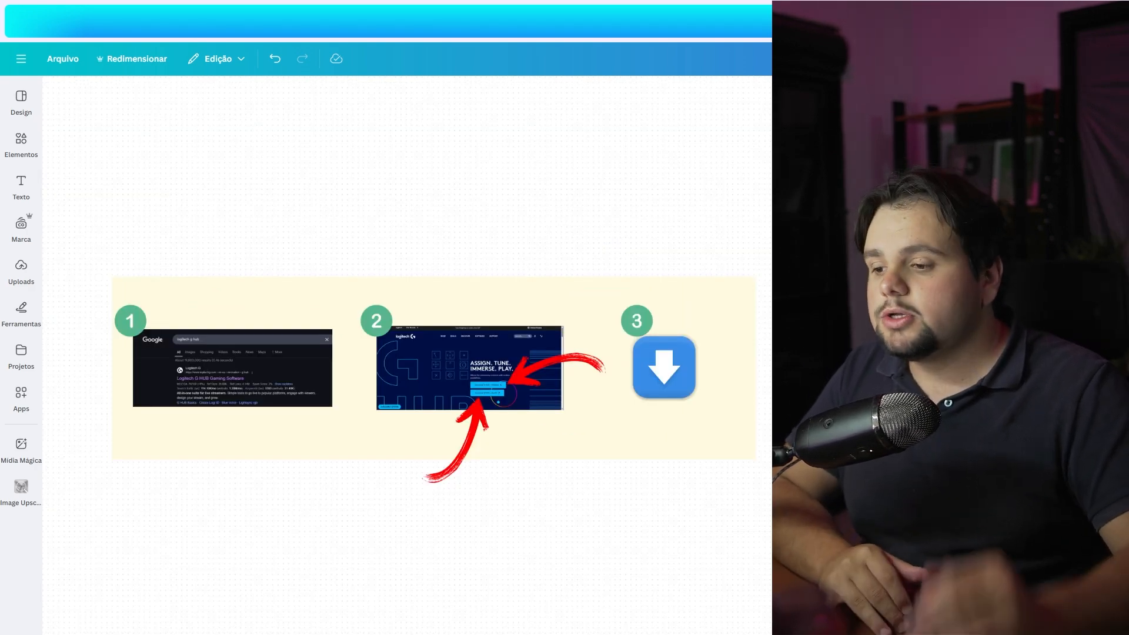
pyautogui.moveTo(630, 470)
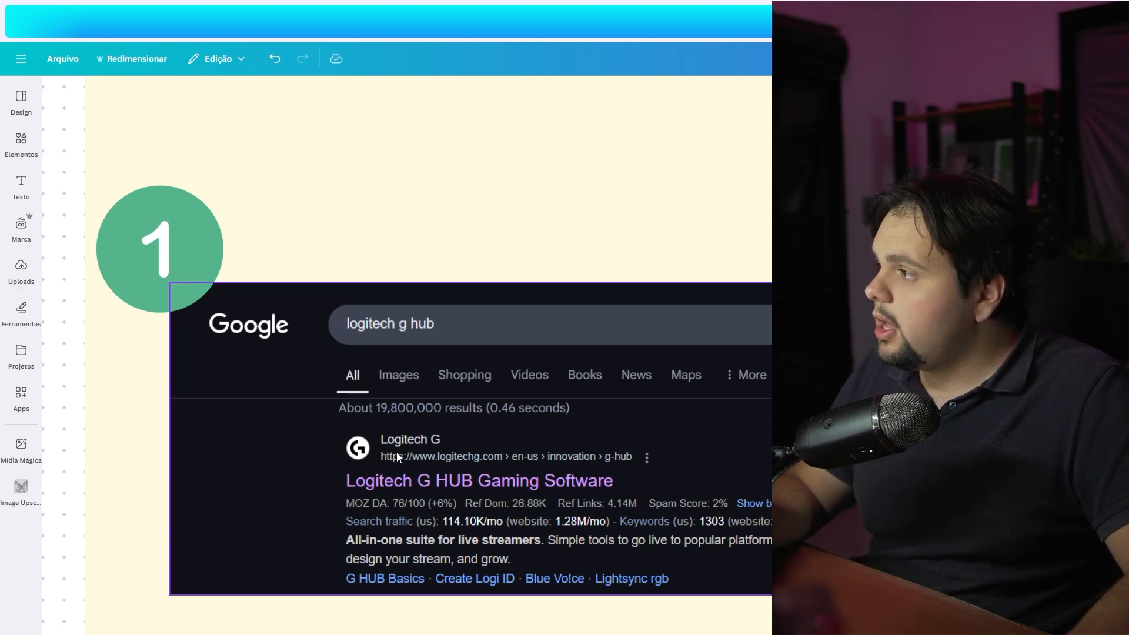
pyautogui.moveTo(374, 492)
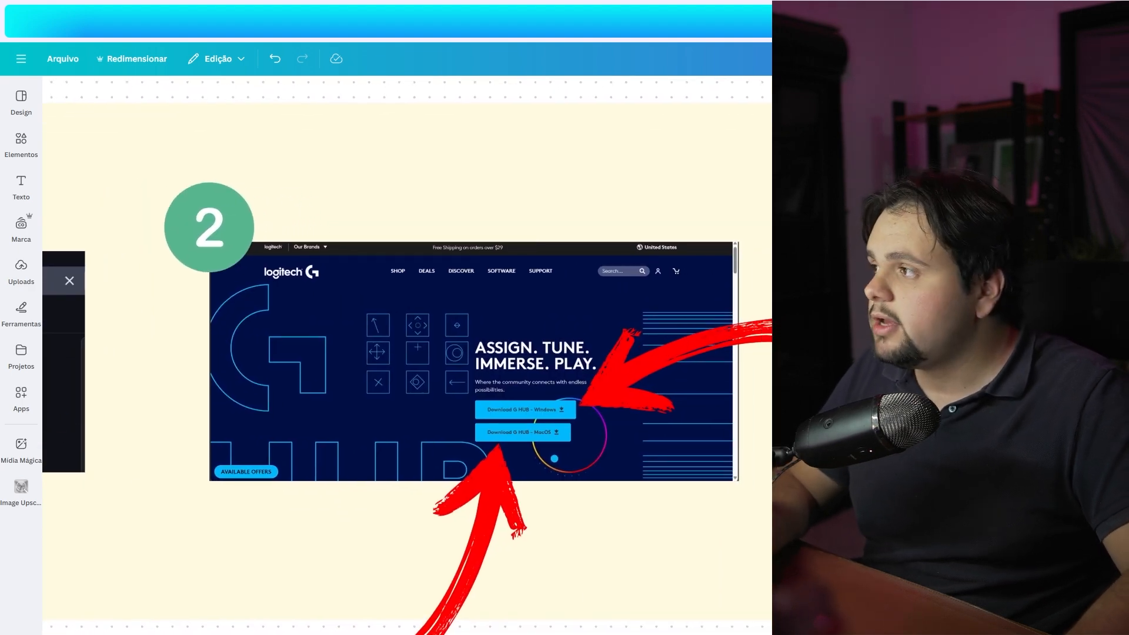
pyautogui.click(569, 412)
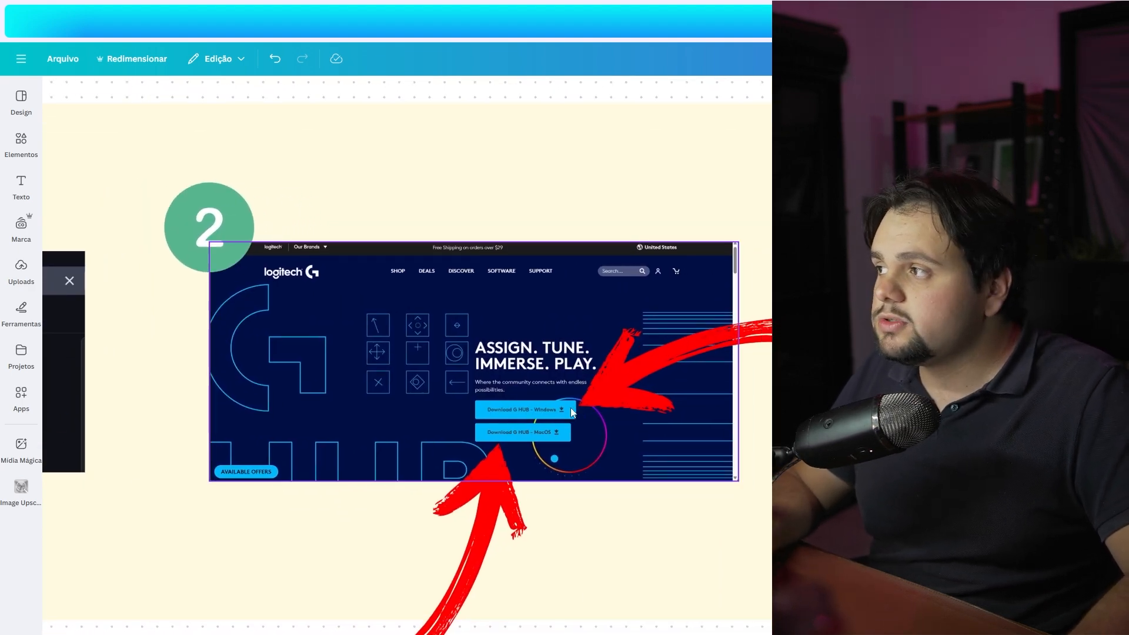
pyautogui.moveTo(514, 407)
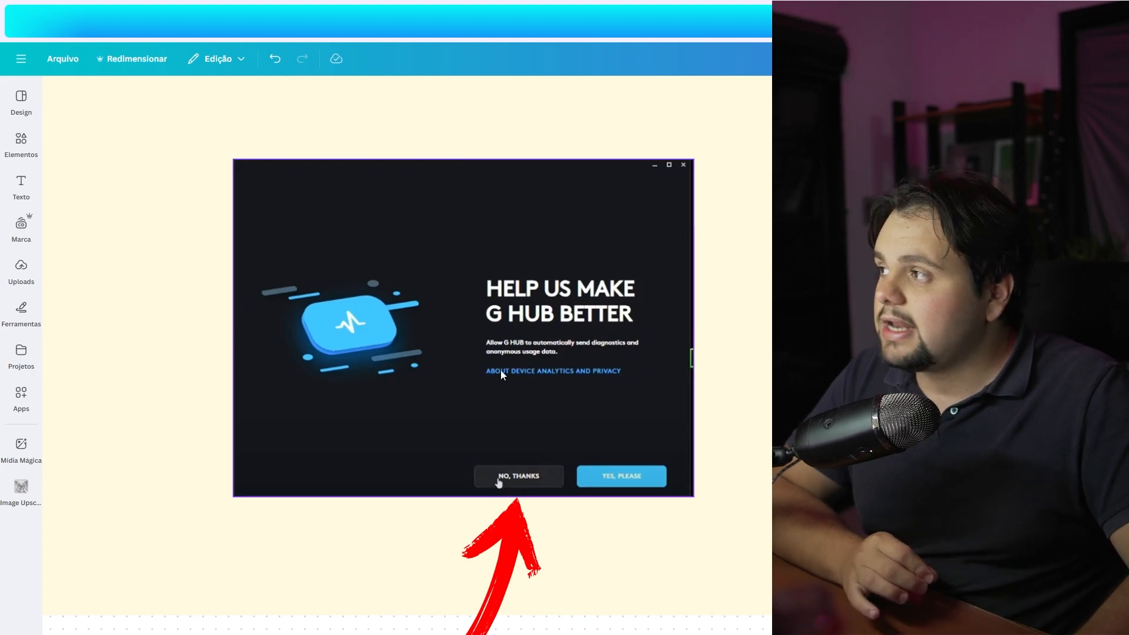
pyautogui.moveTo(548, 402)
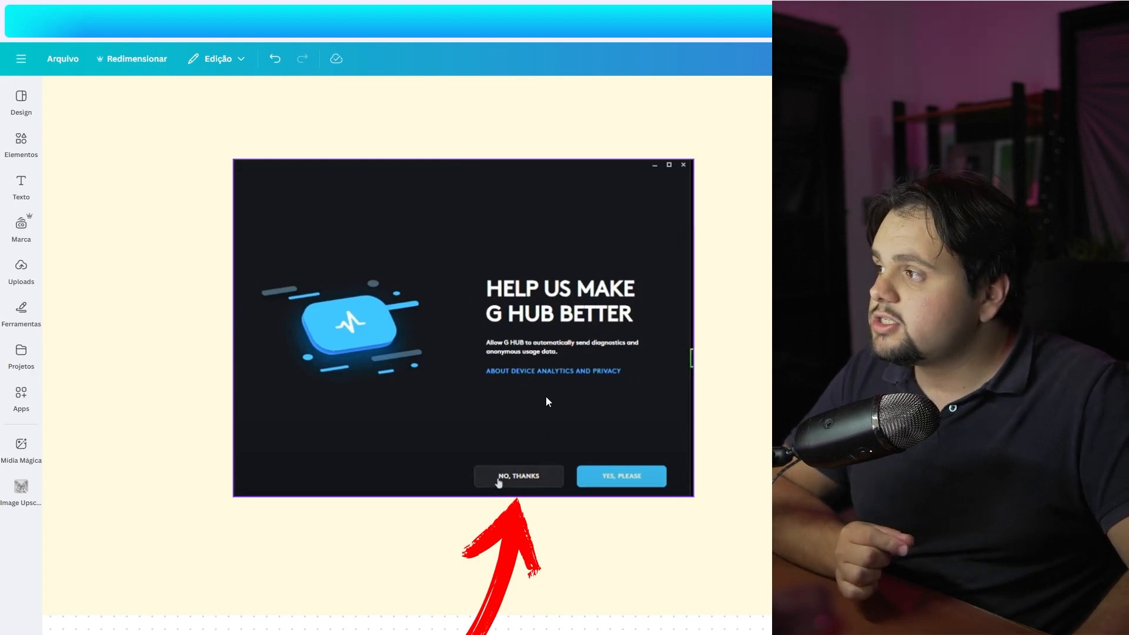
pyautogui.moveTo(553, 333)
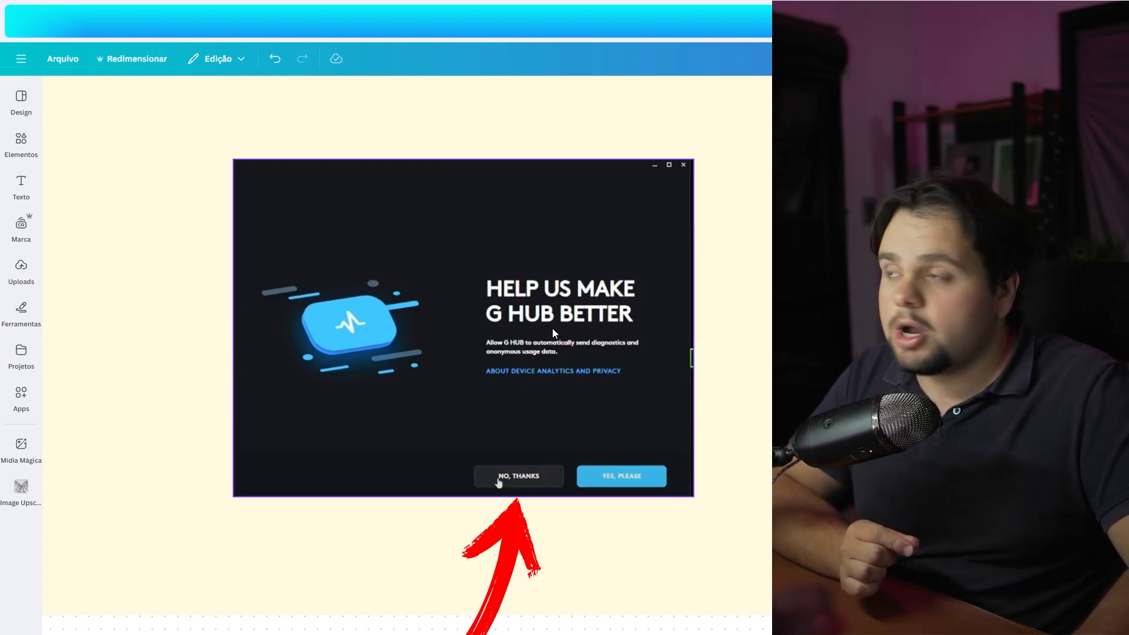
pyautogui.moveTo(513, 504)
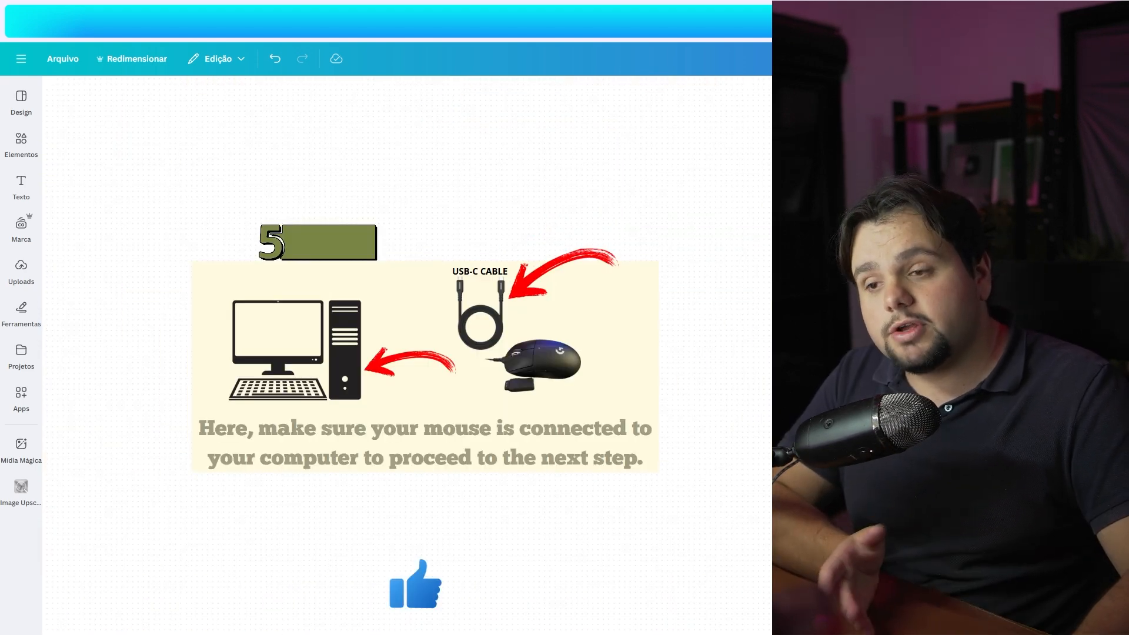
pyautogui.click(539, 349)
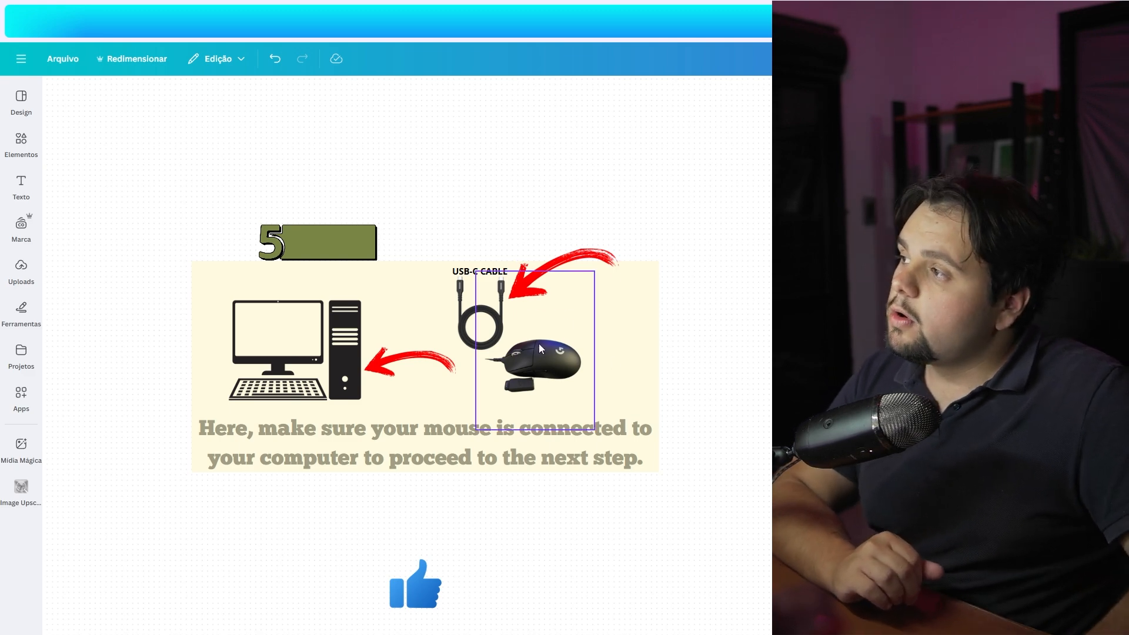
pyautogui.click(686, 311)
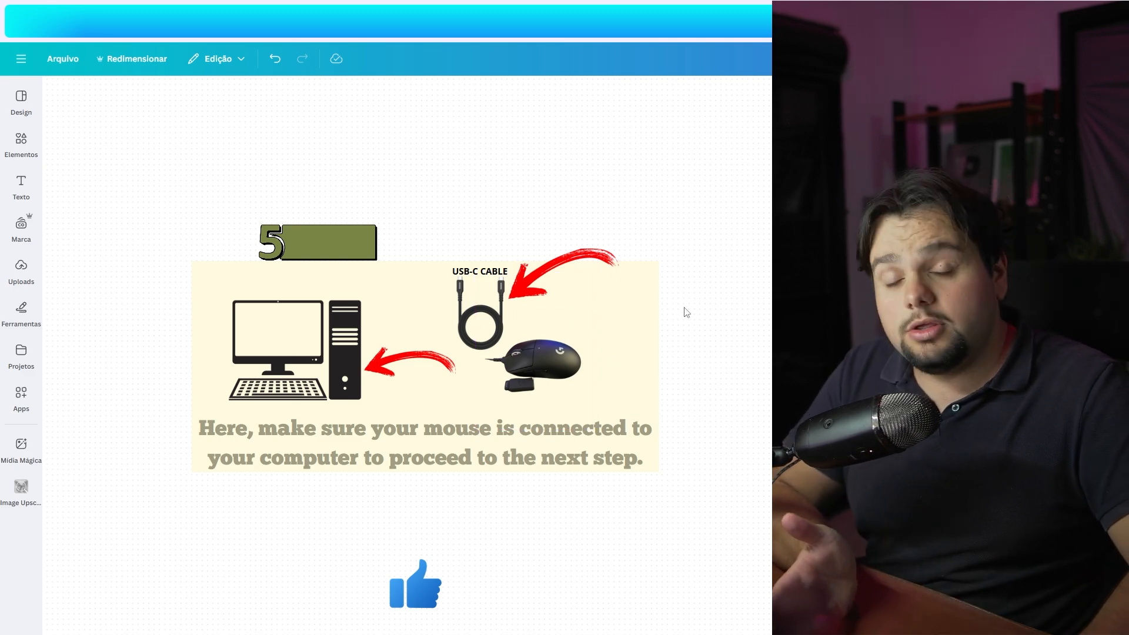
pyautogui.click(474, 320)
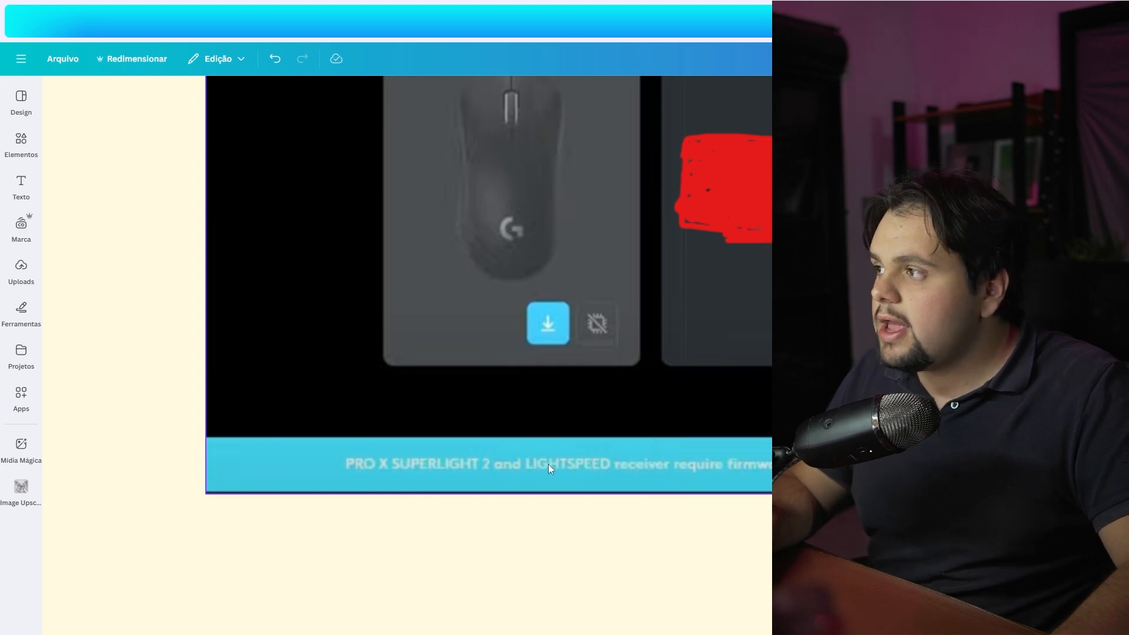
pyautogui.moveTo(640, 474)
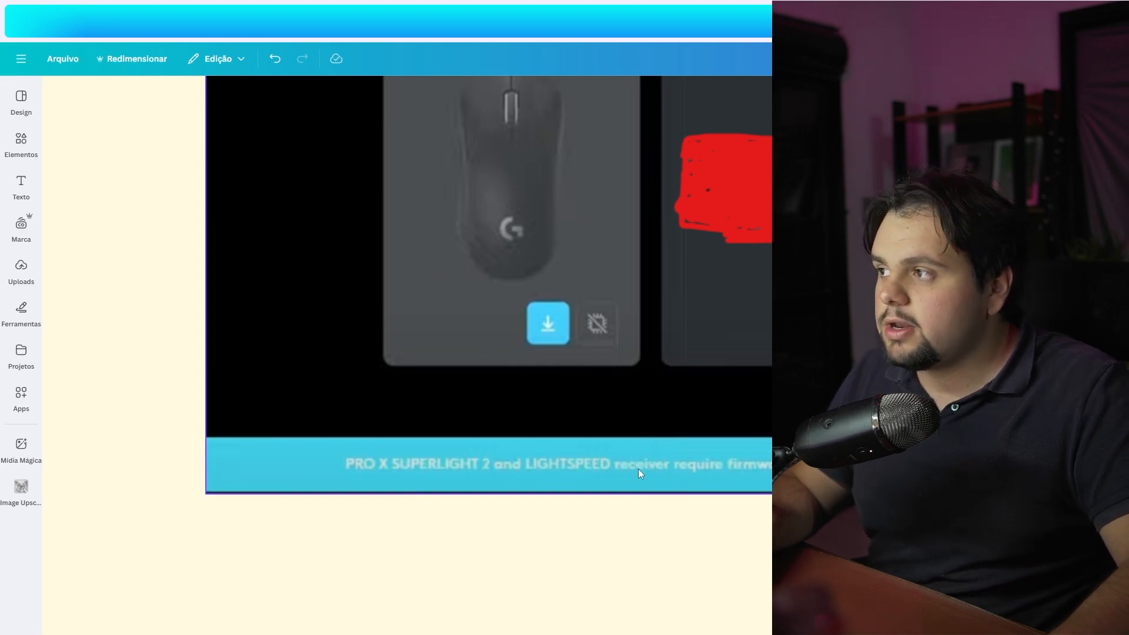